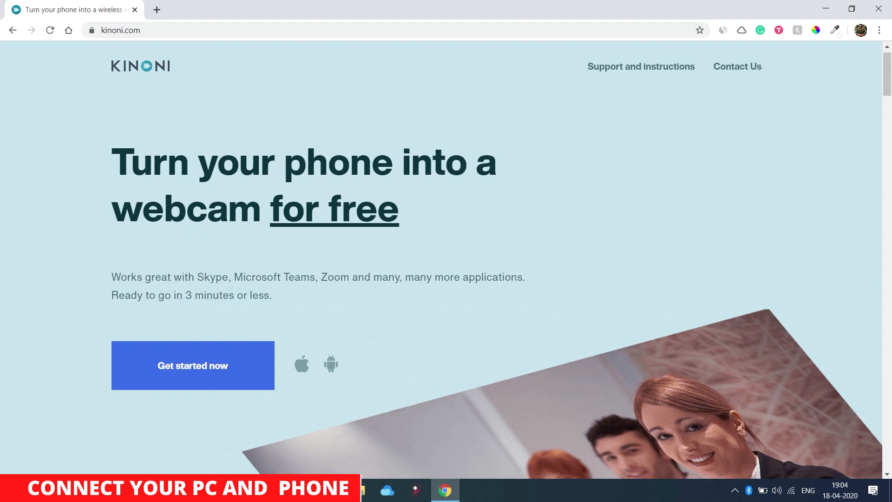
- Scroll through the kinoni.com setup steps and back up to the Windows drivers download link
{"action": "scroll", "scroll_direction": "down", "scroll_amount": 3}
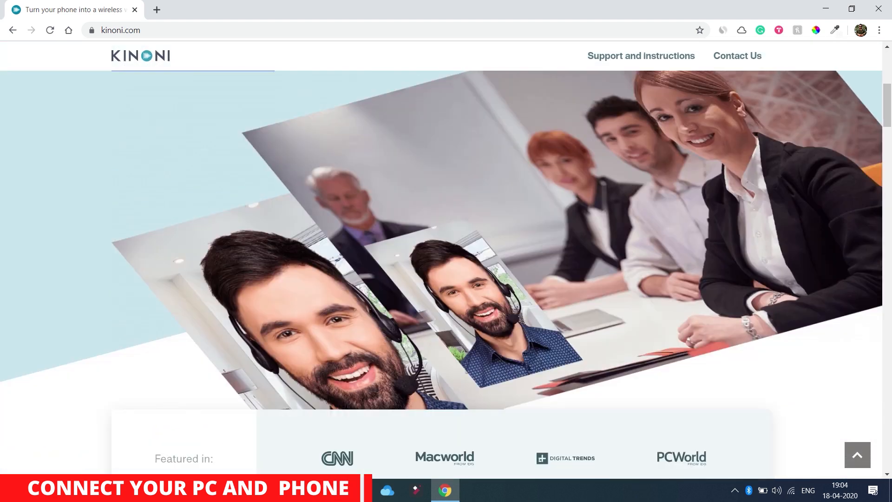
{"action": "scroll", "scroll_direction": "down", "scroll_amount": 3}
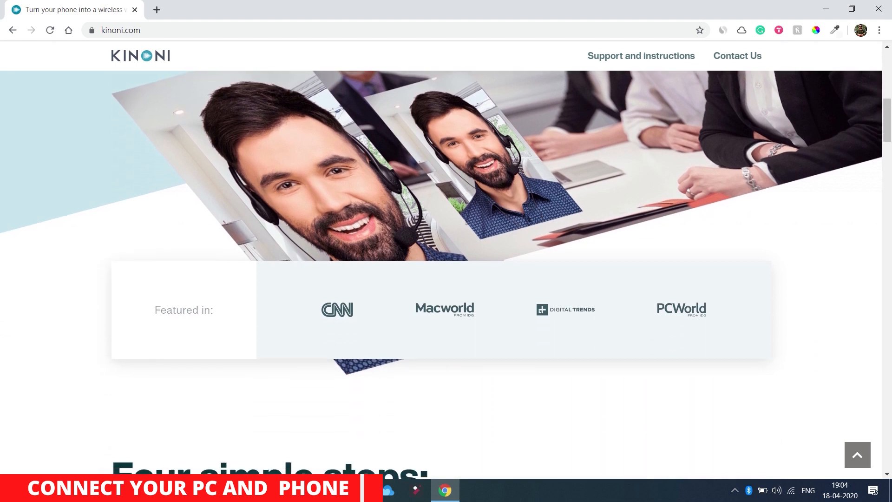
{"action": "scroll", "scroll_direction": "down", "scroll_amount": 3}
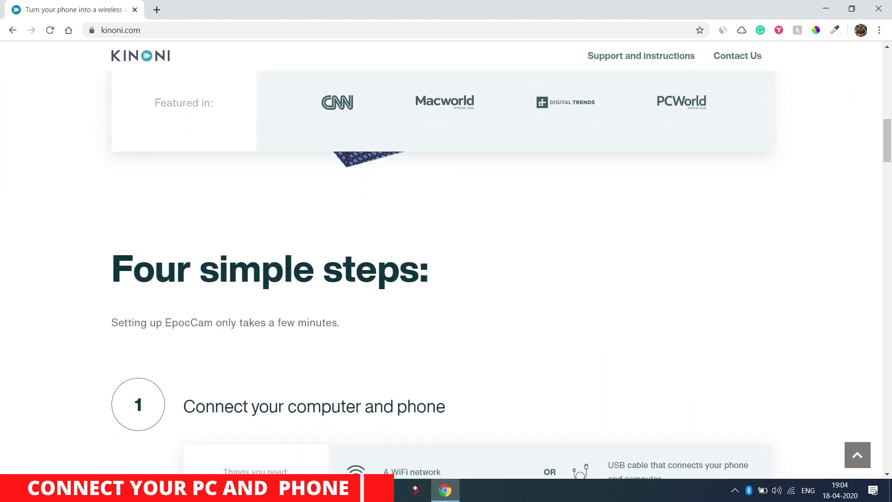
{"action": "scroll", "scroll_direction": "down", "scroll_amount": 3}
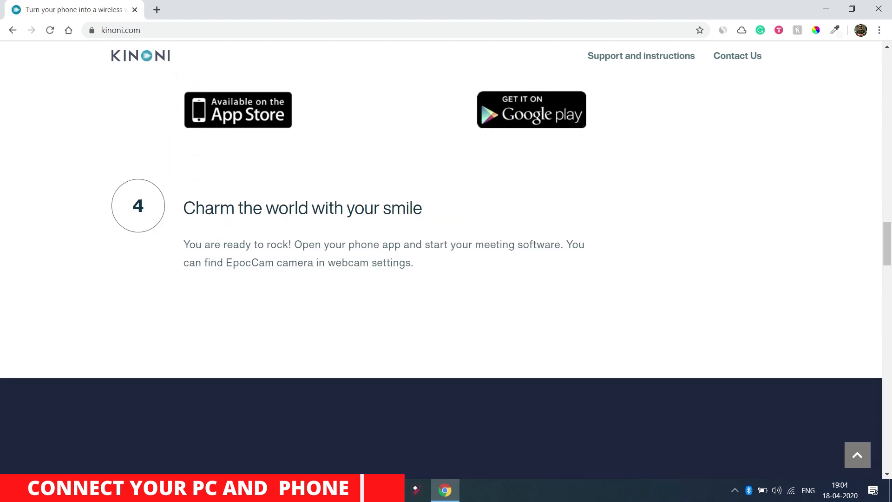
{"action": "scroll", "scroll_direction": "up", "scroll_amount": 3}
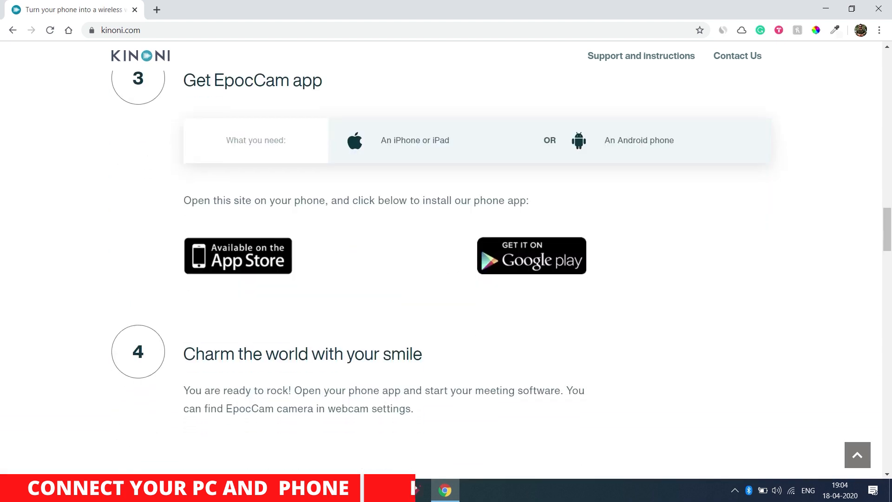
{"action": "scroll", "scroll_direction": "up", "scroll_amount": 3}
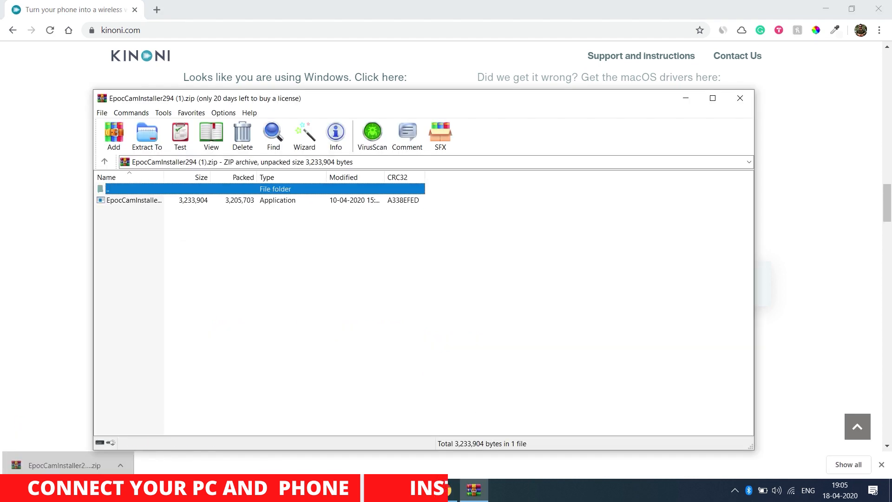
- Extract the EpocCam installer into a new 'Cam' folder on the Desktop
{"action": "left_click", "coordinate": [146, 136]}
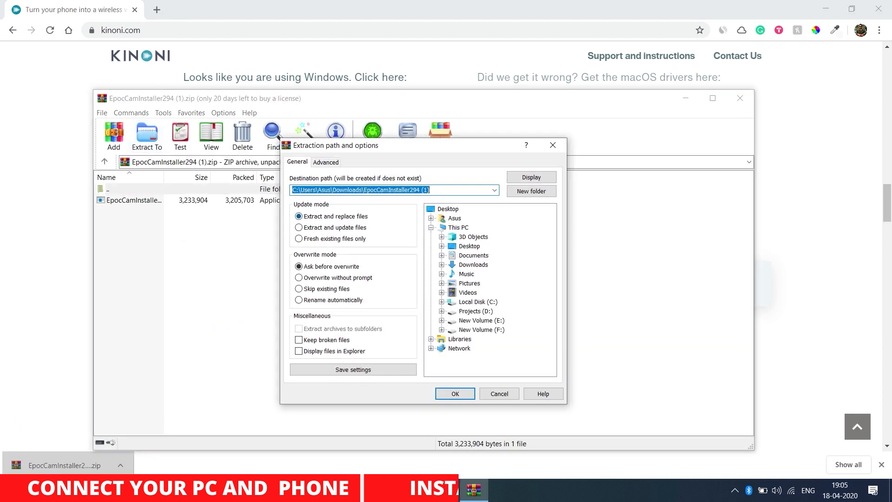
{"action": "left_click", "coordinate": [448, 209]}
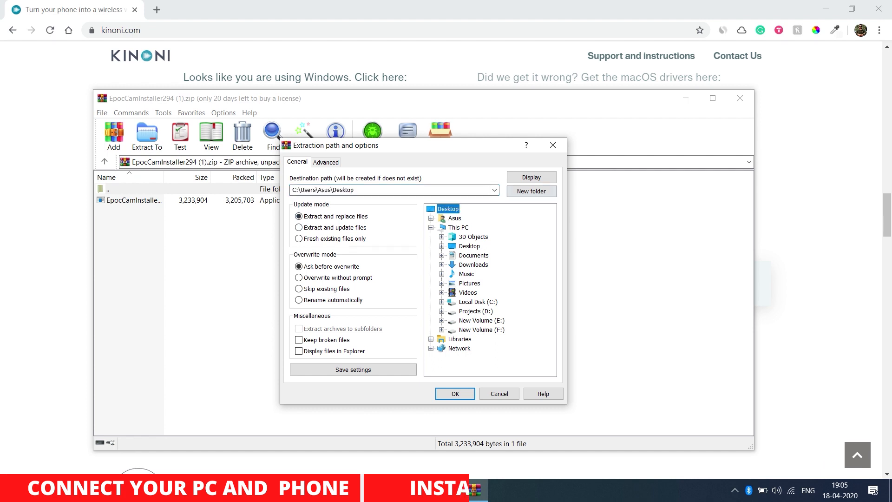
{"action": "left_click", "coordinate": [530, 190]}
{"action": "type", "text": "Cam"}
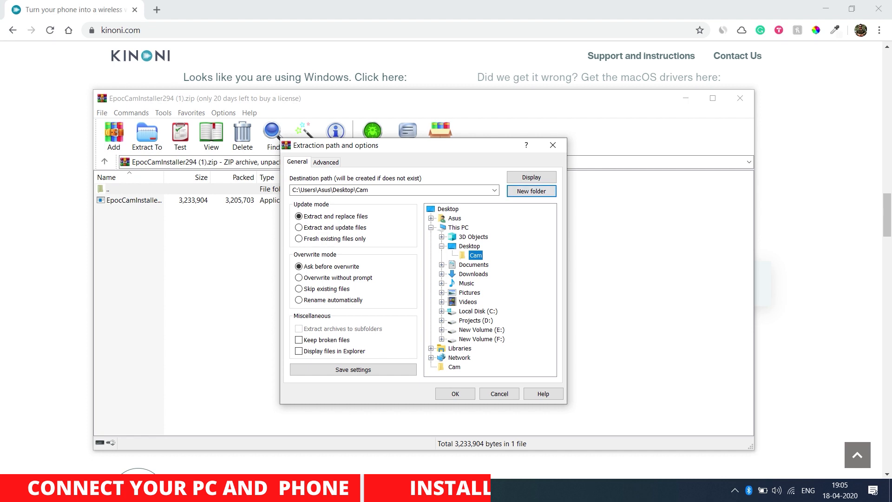
{"action": "left_click", "coordinate": [454, 393]}
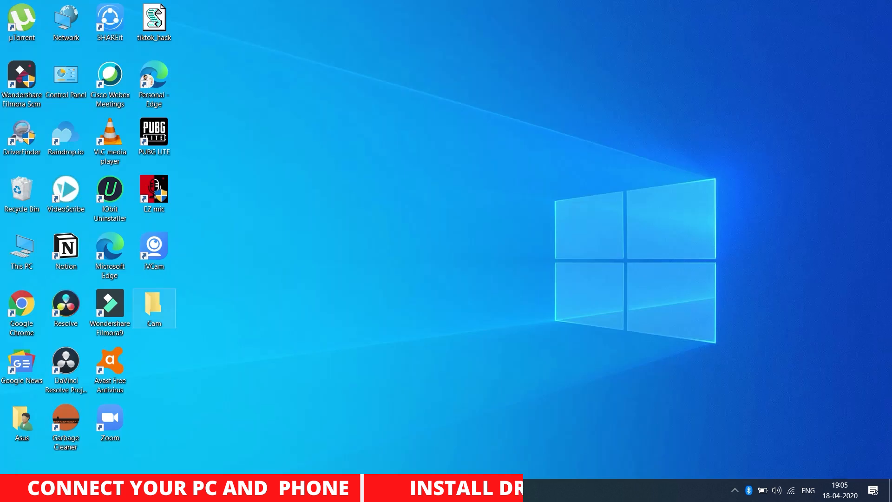
- Launch EpocCamInstaller294 from the Cam folder on the desktop
{"action": "double_click", "coordinate": [153, 305]}
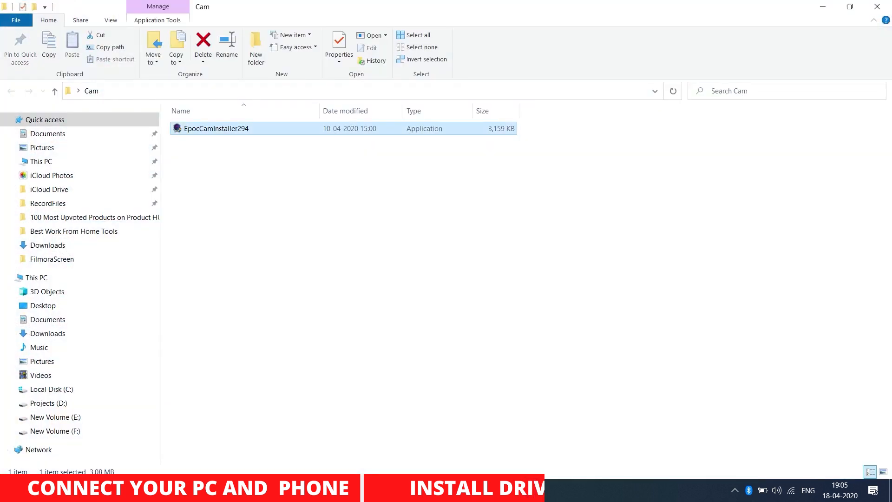
{"action": "double_click", "coordinate": [215, 128]}
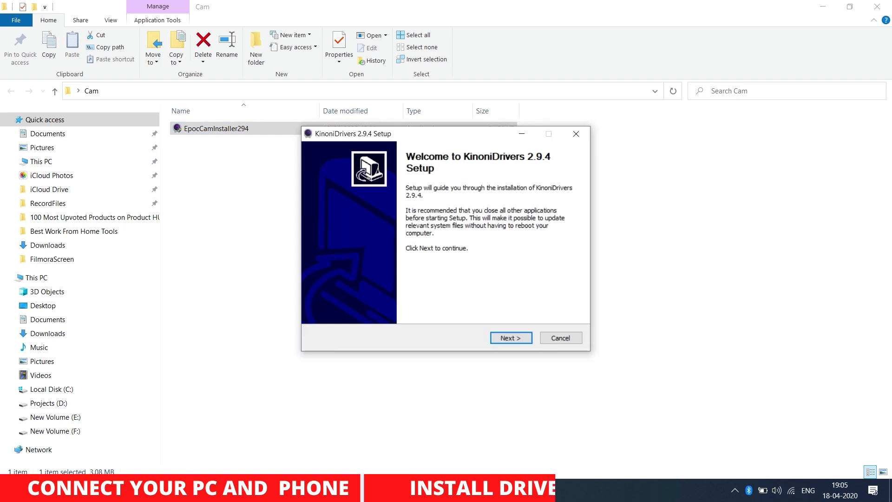
- Install KinoniDrivers 2.9.4, close the Internet Explorer window it opened, and finish setup
{"action": "left_click", "coordinate": [510, 337]}
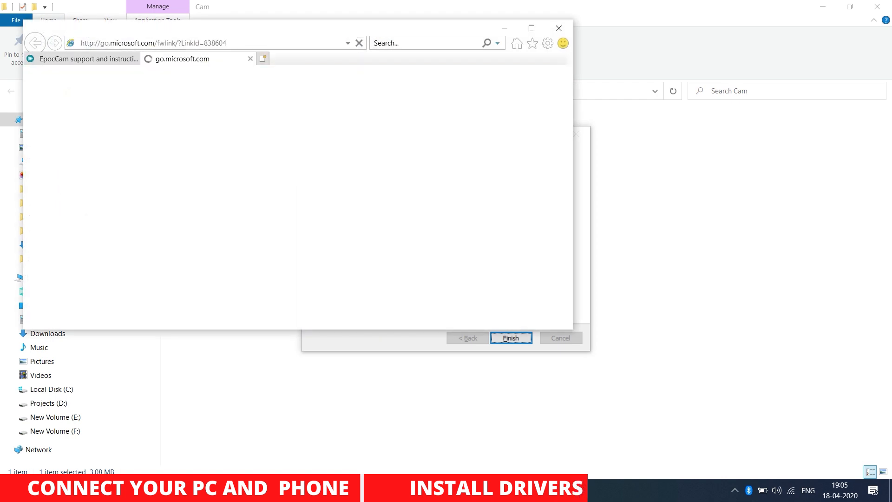
{"action": "left_click", "coordinate": [558, 29]}
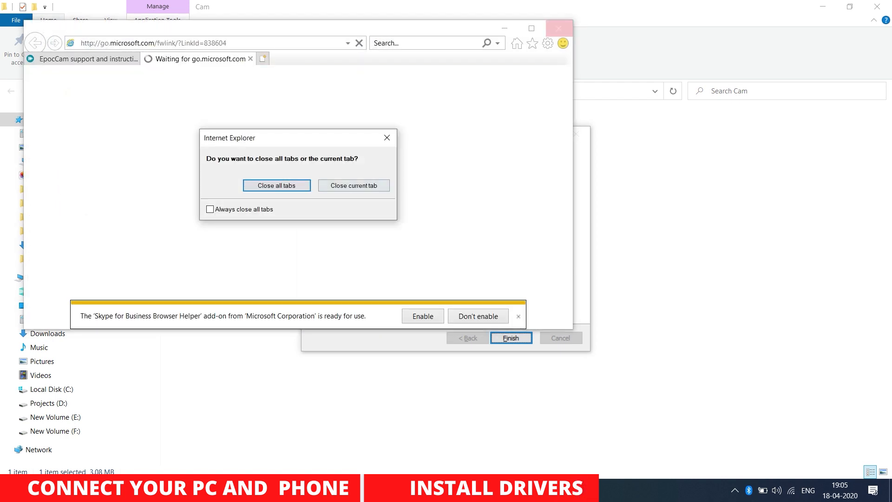
{"action": "left_click", "coordinate": [276, 185]}
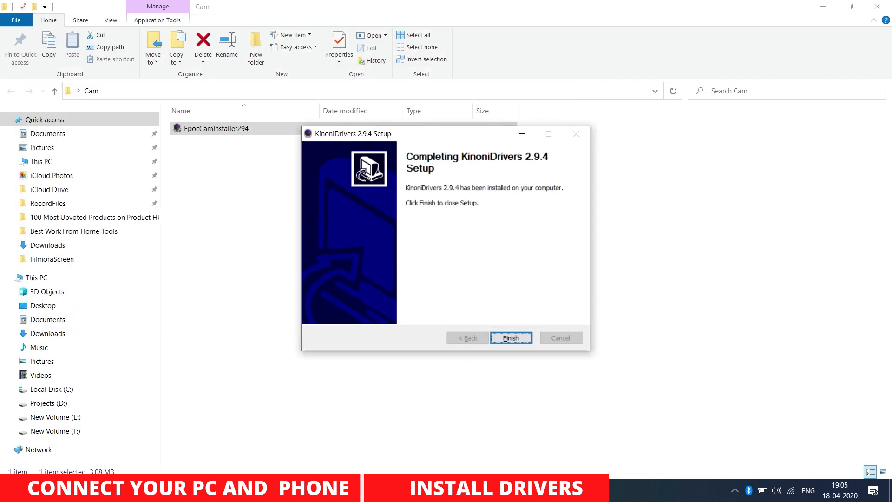
{"action": "left_click", "coordinate": [510, 337]}
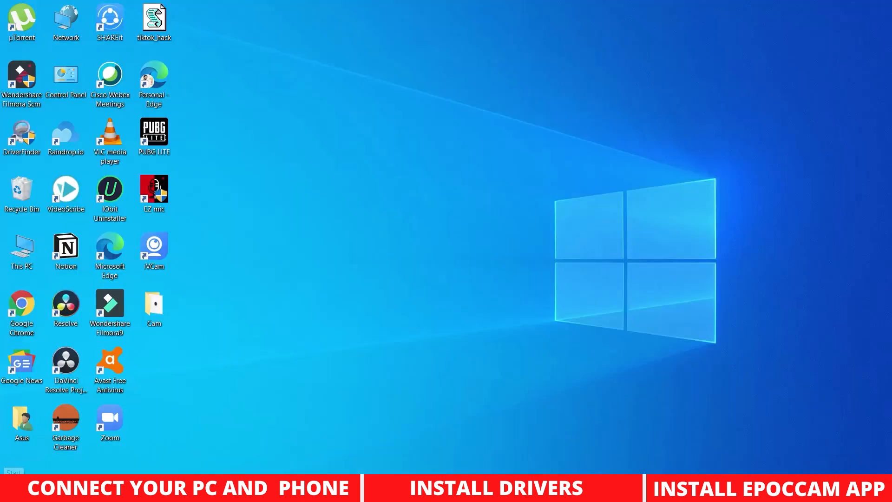
- Launch EpocCam Viewer from Start's Recently added list to show the phone's live camera feed
{"action": "left_click", "coordinate": [9, 490]}
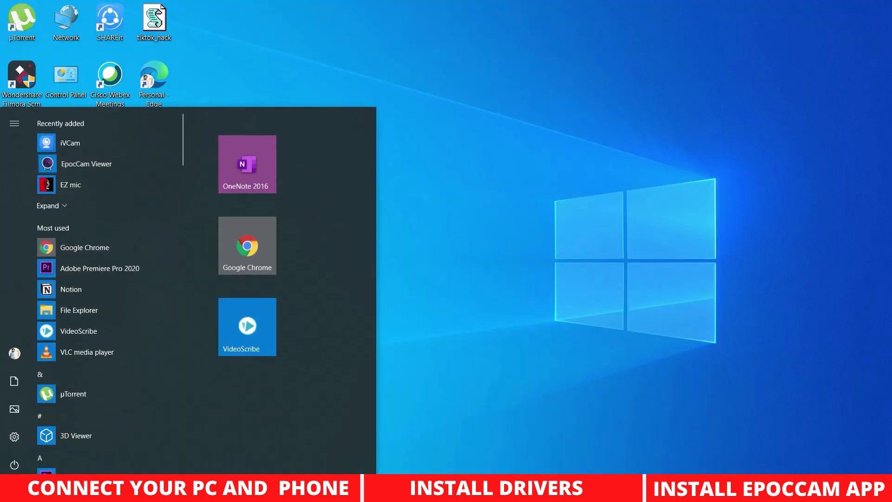
{"action": "left_click", "coordinate": [86, 163]}
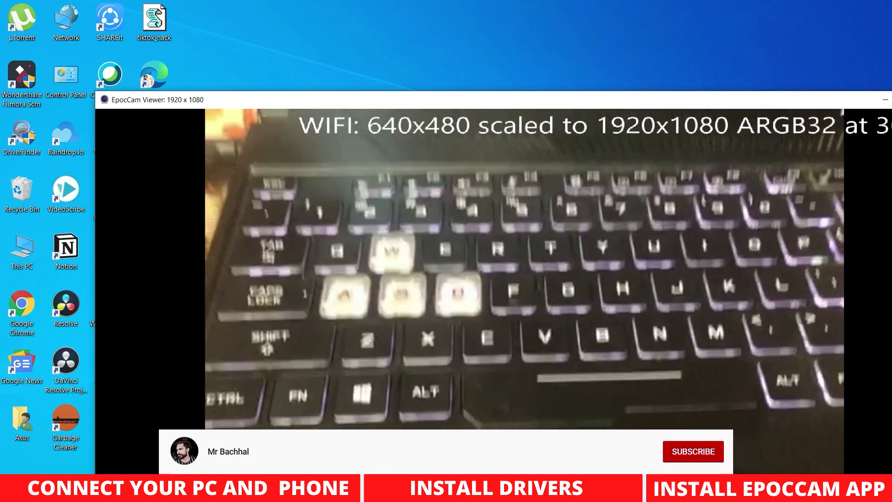
{"action": "left_click", "coordinate": [692, 451]}
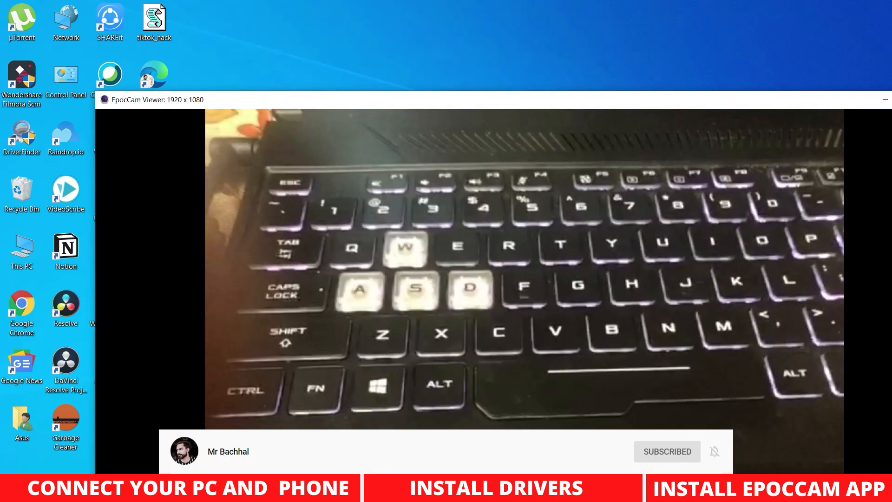